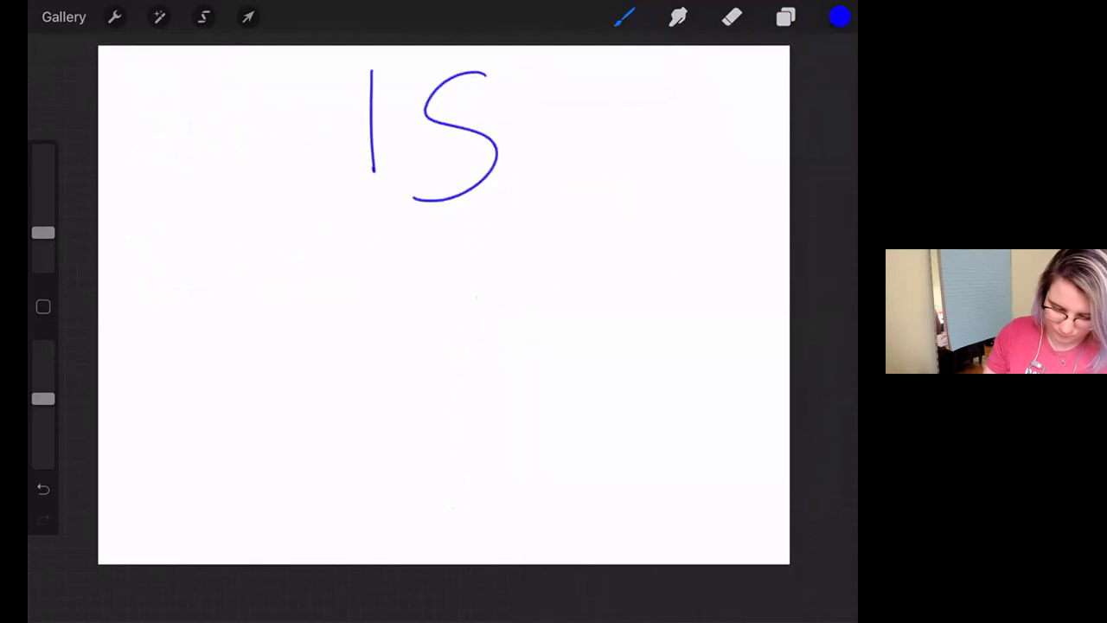
# - Write 18 and its factor pairs 1 × 18 = 18 and 2 × … beneath it
pyautogui.moveTo(484, 73); pyautogui.dragTo(432, 199)
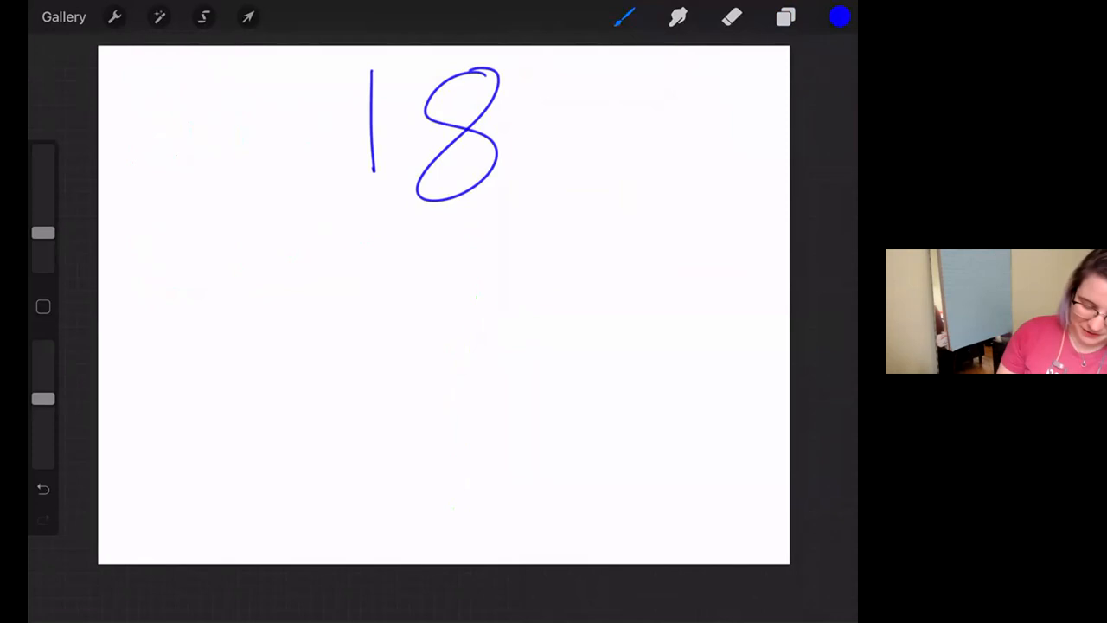
pyautogui.moveTo(176, 204); pyautogui.dragTo(180, 259)
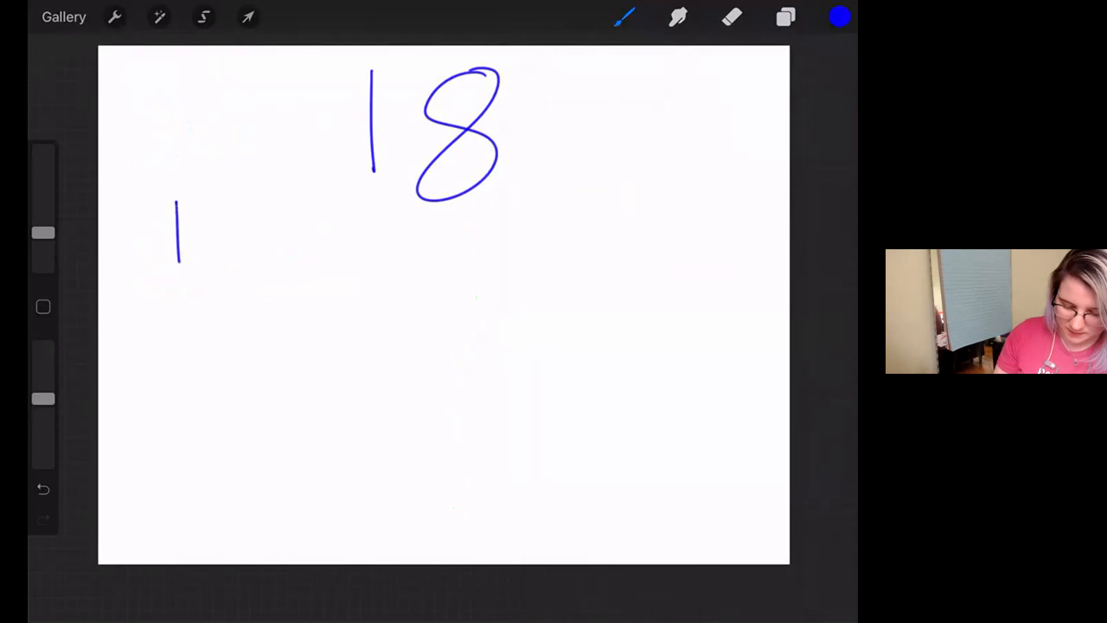
pyautogui.moveTo(217, 225); pyautogui.dragTo(441, 224)
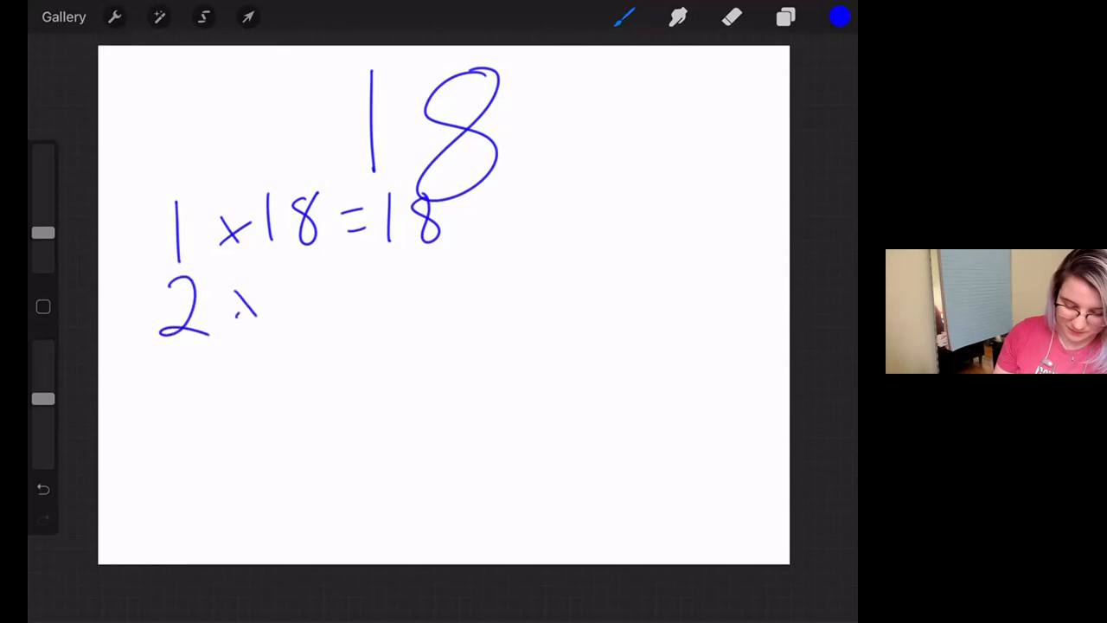
pyautogui.moveTo(251, 294); pyautogui.dragTo(423, 294)
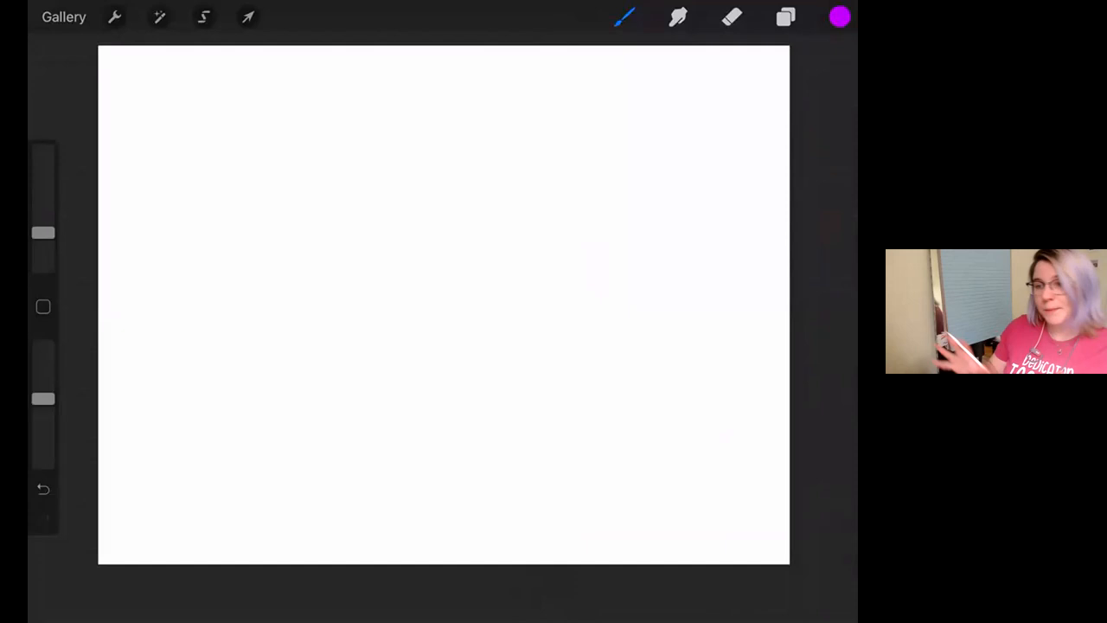
# - Write 27 in purple and label it Composite
pyautogui.moveTo(320, 78); pyautogui.dragTo(498, 147)
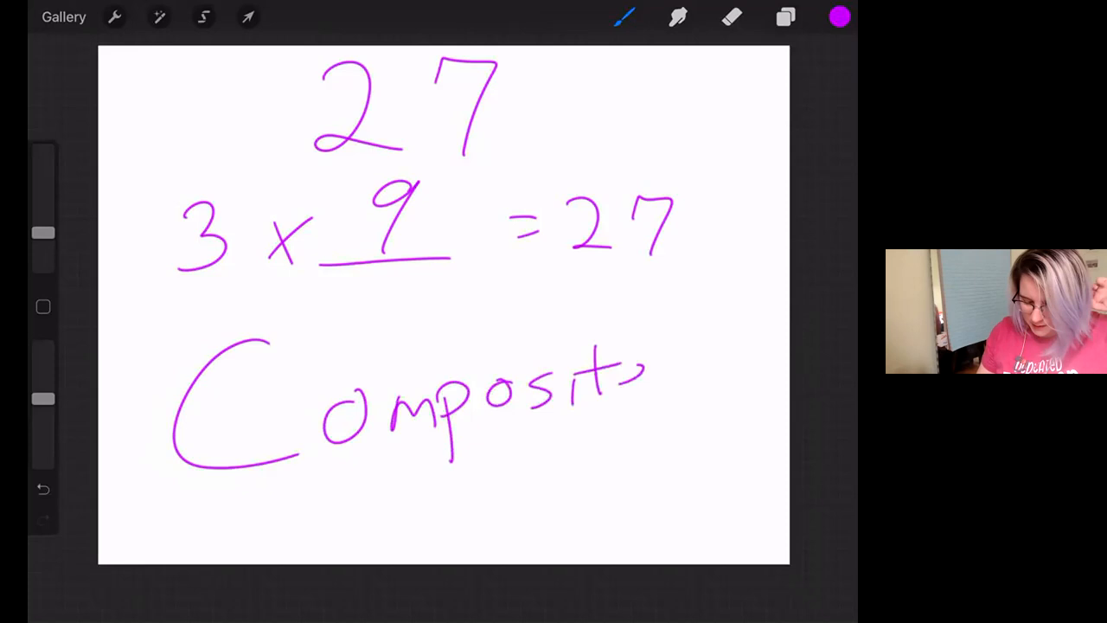
pyautogui.moveTo(631, 372); pyautogui.dragTo(658, 406)
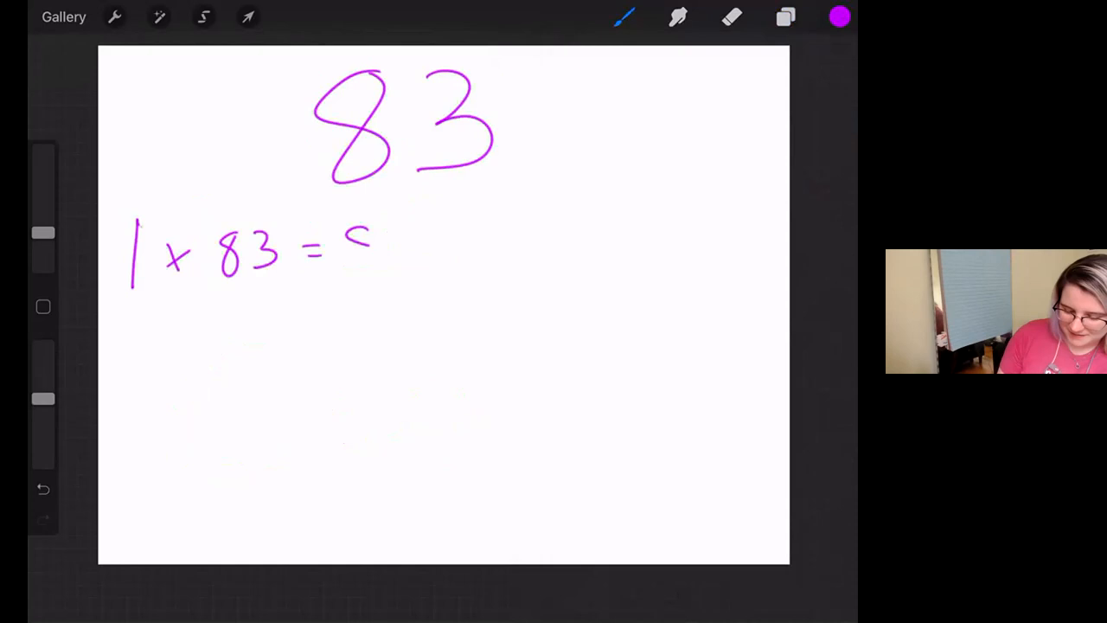
# - Write 1 × 83 = 83 and the word Prime below it
pyautogui.moveTo(345, 225); pyautogui.dragTo(406, 260)
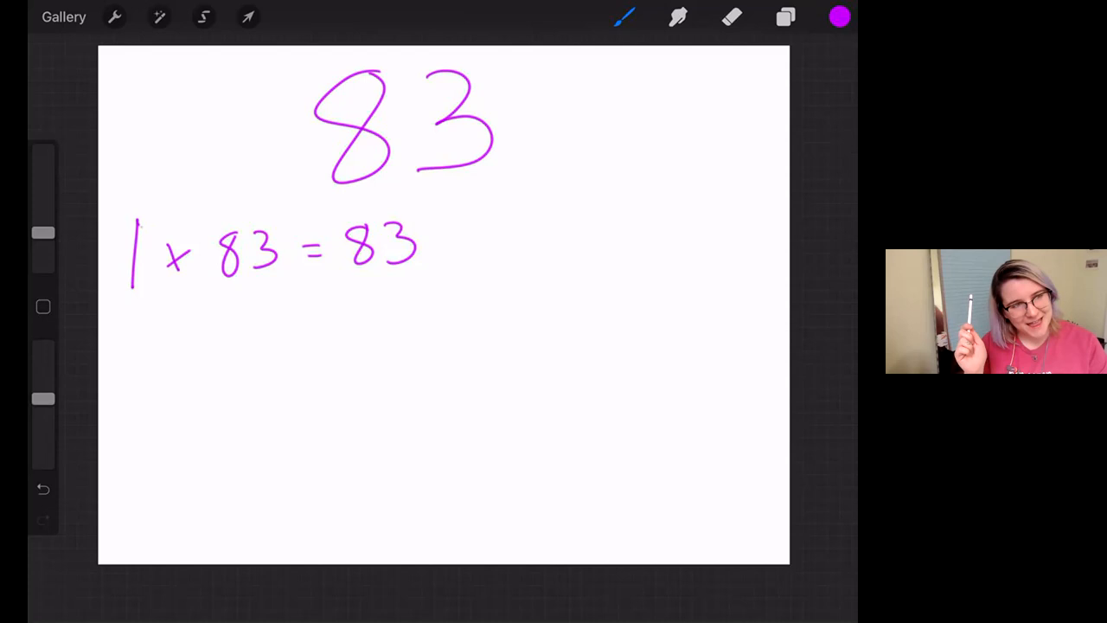
pyautogui.moveTo(326, 350); pyautogui.dragTo(327, 432)
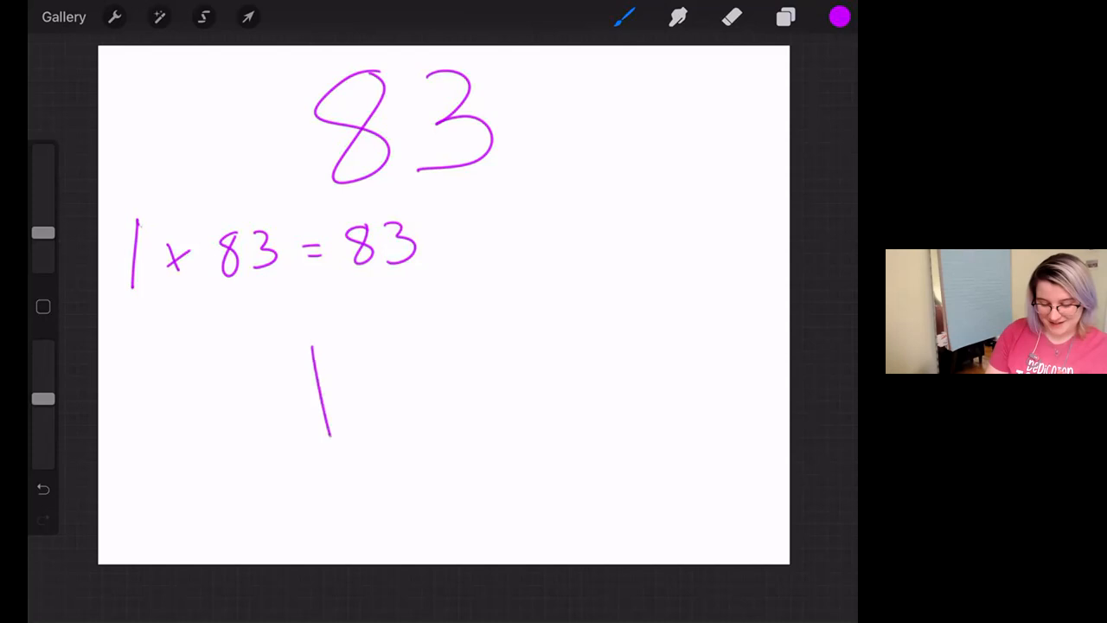
pyautogui.moveTo(320, 345); pyautogui.dragTo(588, 484)
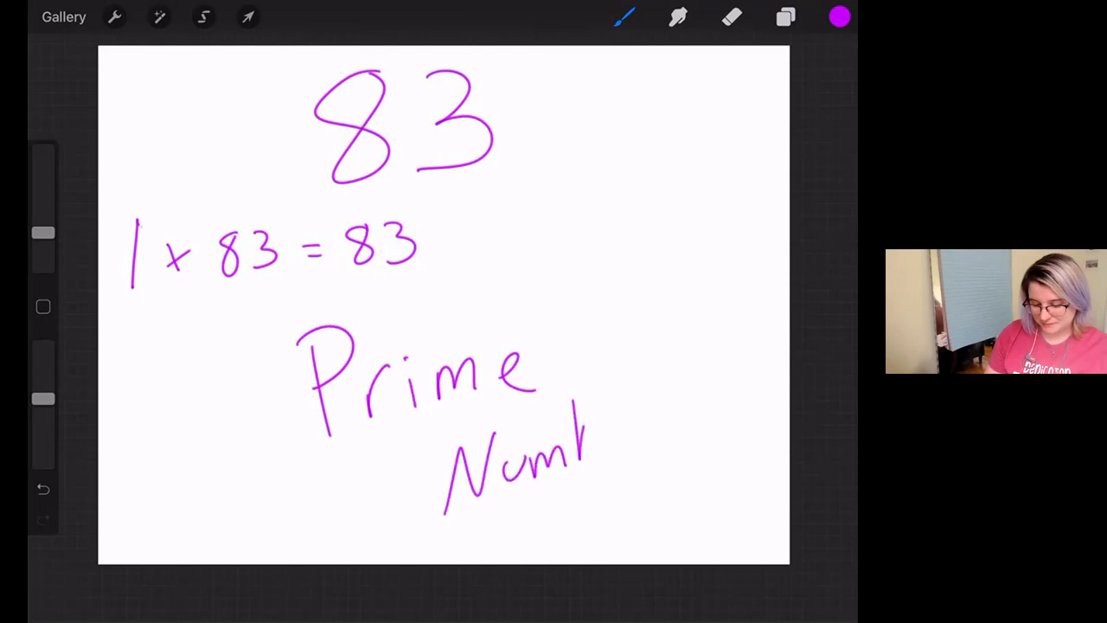
# - Switch the ink to green for the highlights, then clear the canvas for the next example
pyautogui.click(837, 17)
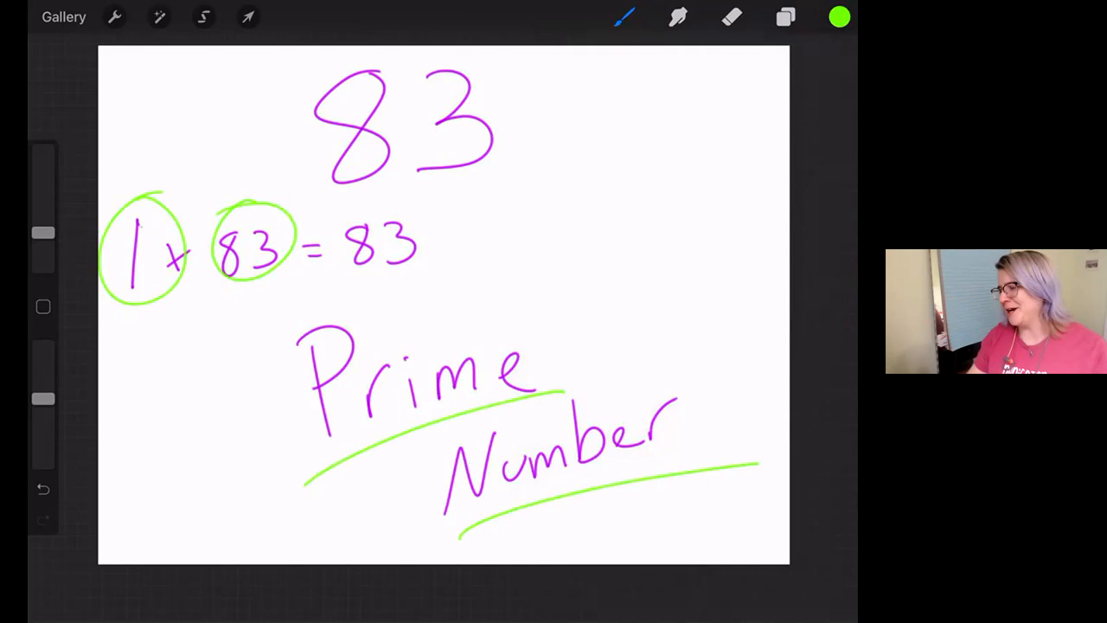
pyautogui.click(785, 17)
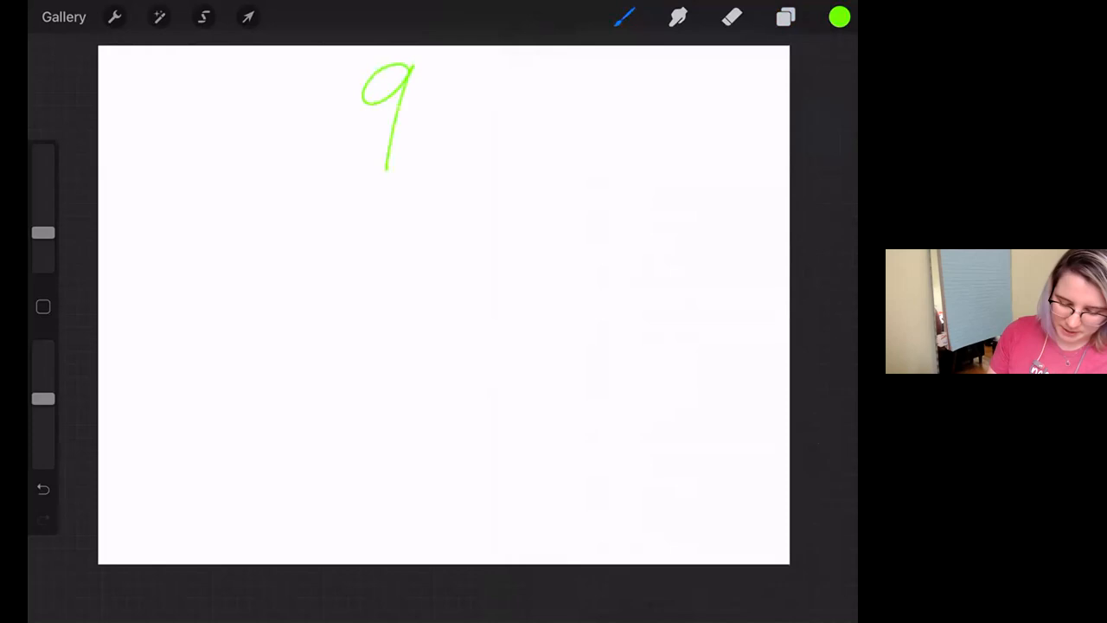
# - Write 91 in green and underline the factor 1 in 1 × 91 = 91
pyautogui.moveTo(453, 66); pyautogui.dragTo(453, 169)
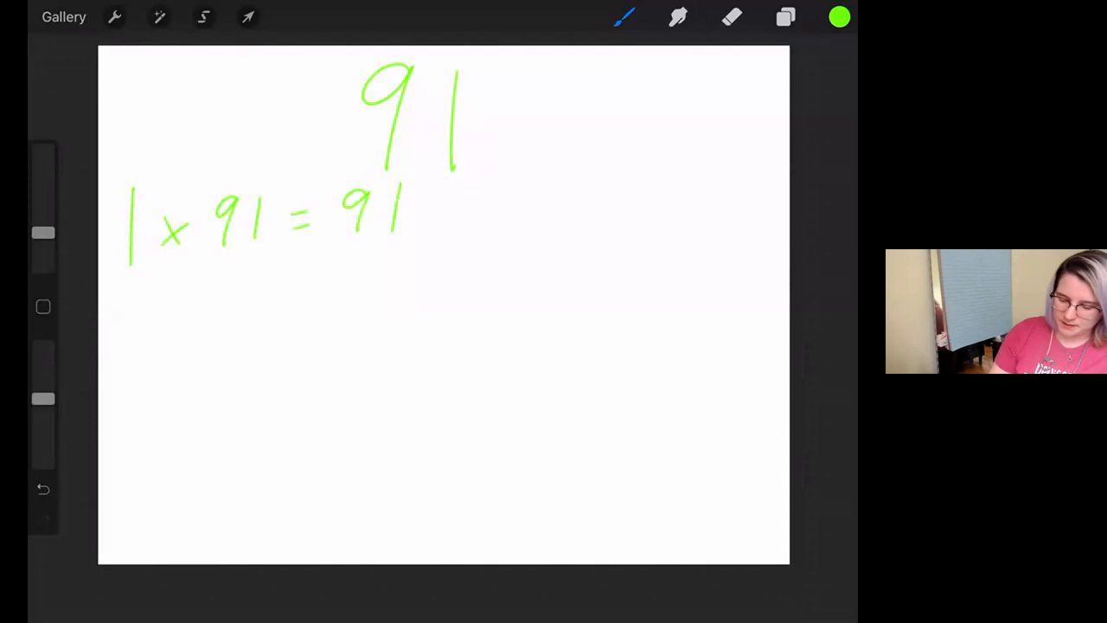
pyautogui.moveTo(118, 268); pyautogui.dragTo(263, 259)
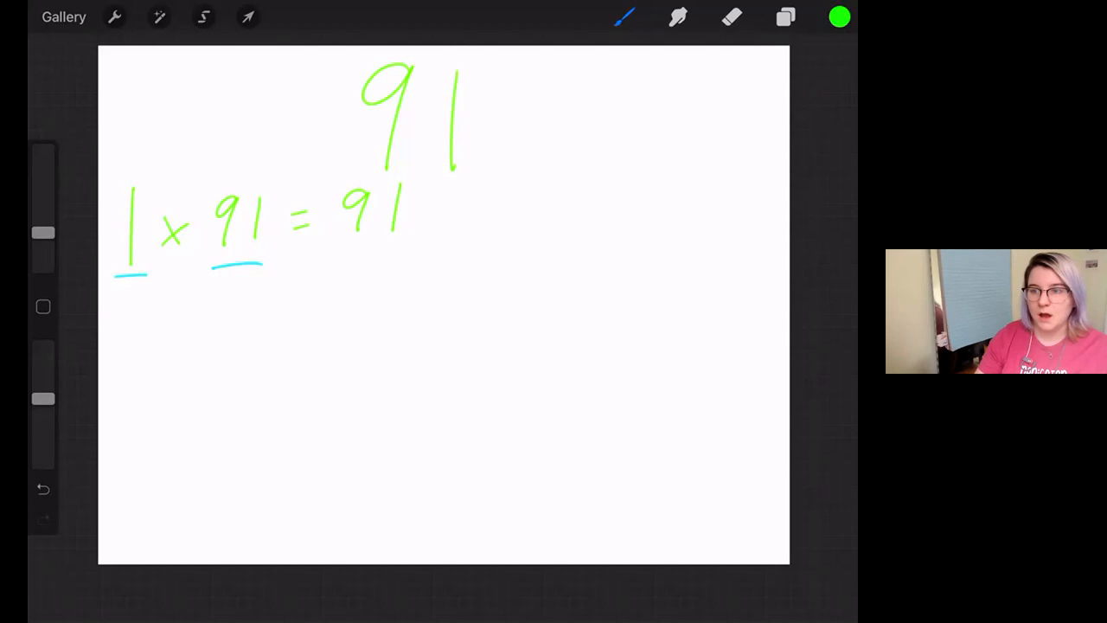
# - Write 7 × 13 = 91 and the Composite Number label below
pyautogui.moveTo(130, 308); pyautogui.dragTo(193, 349)
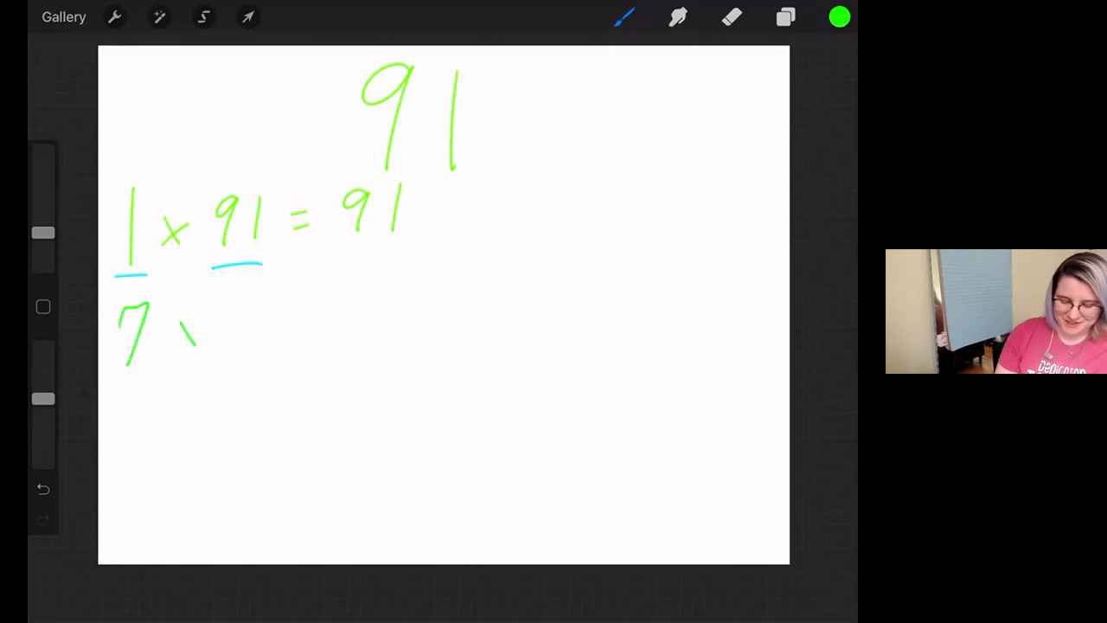
pyautogui.moveTo(190, 325); pyautogui.dragTo(424, 325)
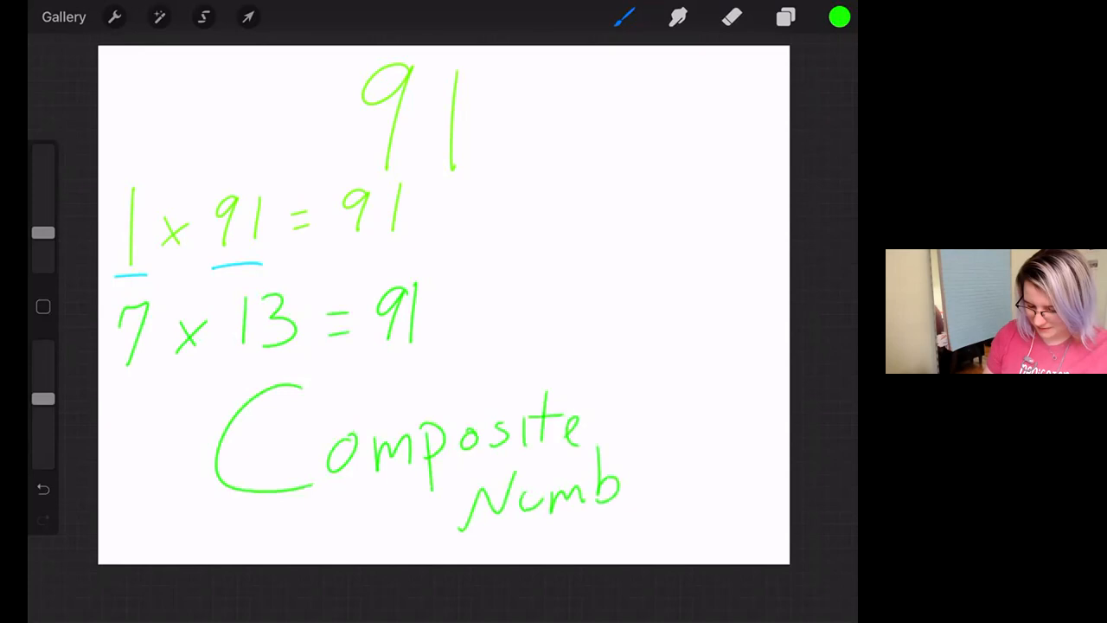
pyautogui.moveTo(632, 484); pyautogui.dragTo(683, 481)
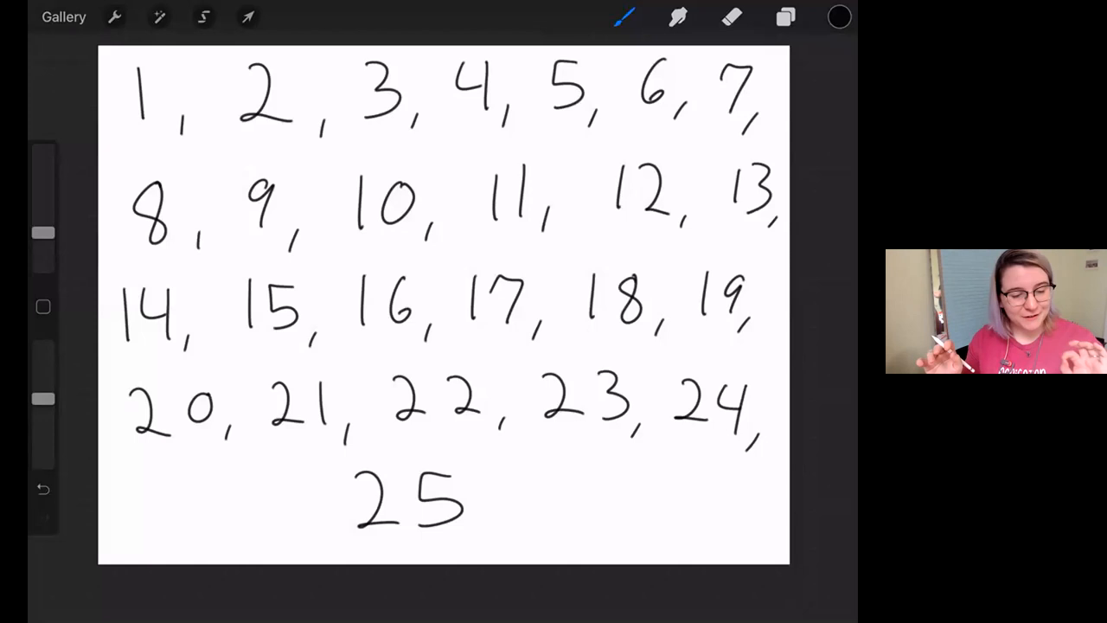
# - Change the ink colour via the colour swatch for the 1–25 number list
pyautogui.click(837, 18)
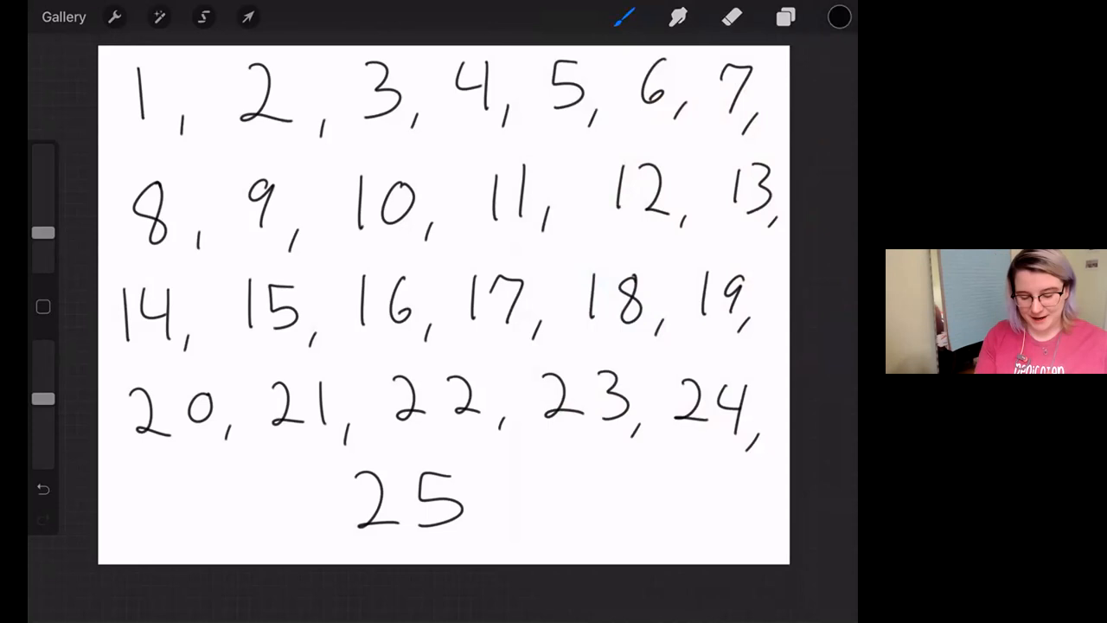
# - Cross out 1 in red and circle 2 as the first prime
pyautogui.moveTo(112, 60); pyautogui.dragTo(177, 130)
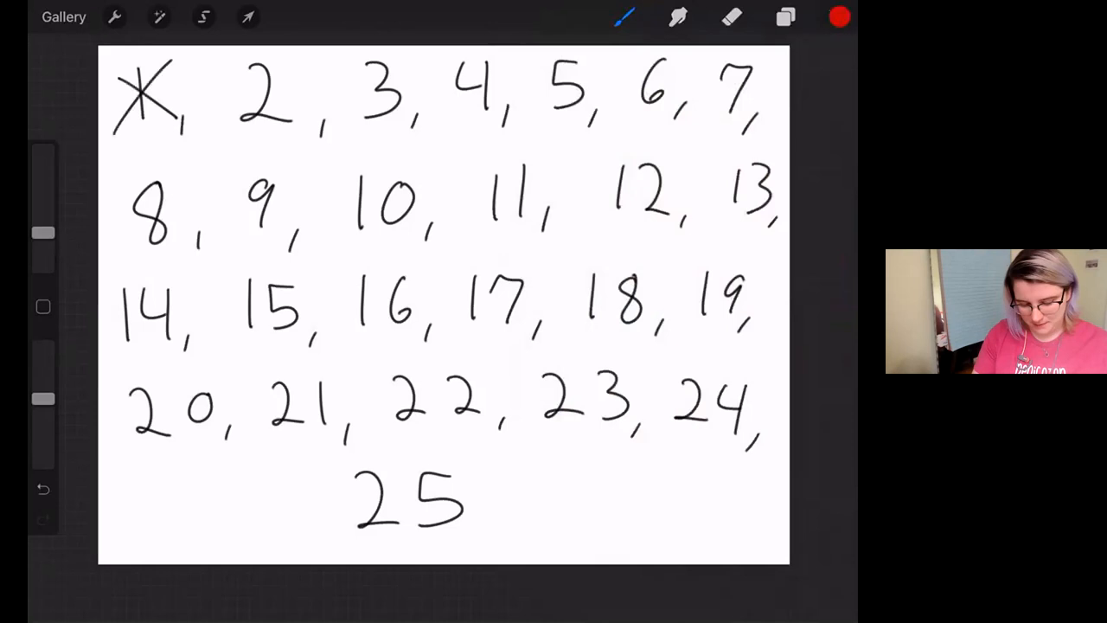
pyautogui.moveTo(112, 61); pyautogui.dragTo(194, 130)
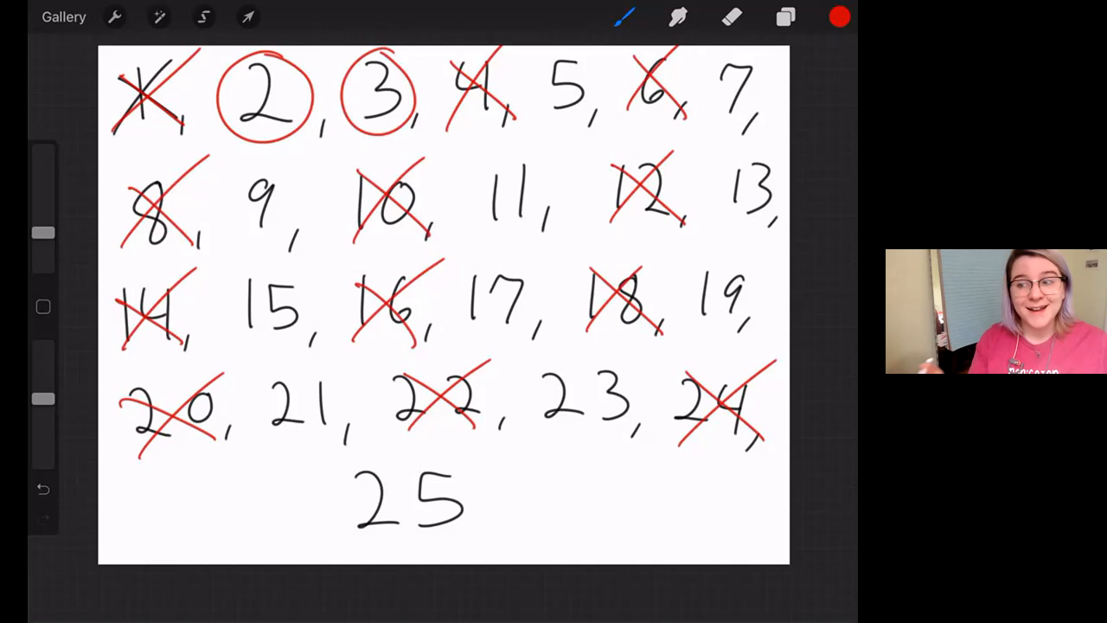
# - Cross out 9, 21 and 25 as multiples and circle 5 as a prime
pyautogui.moveTo(242, 186); pyautogui.dragTo(290, 228)
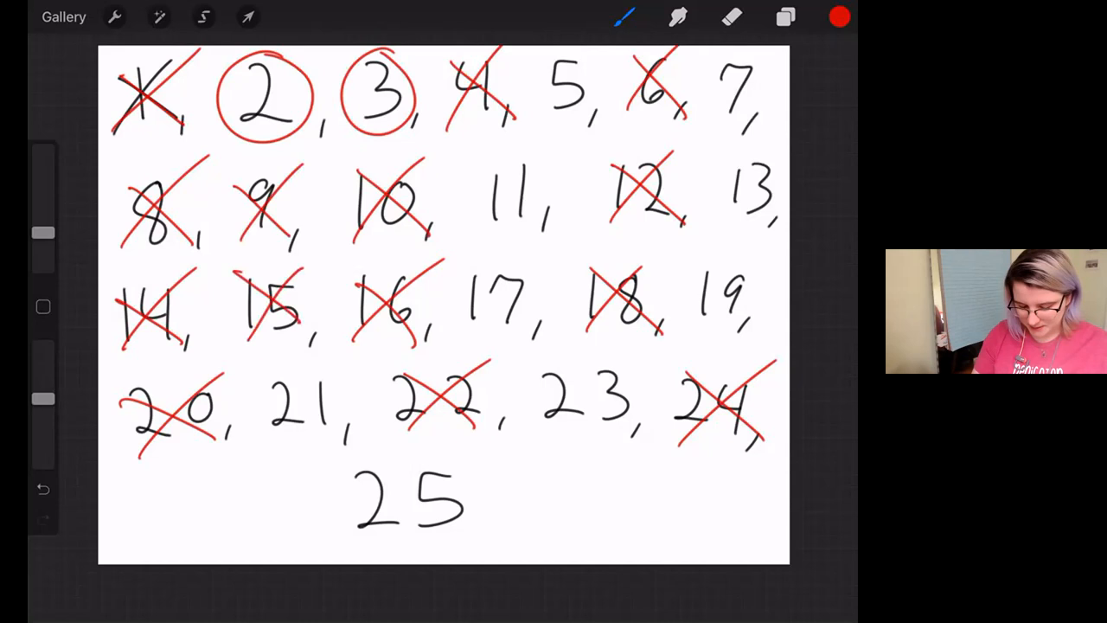
pyautogui.moveTo(276, 372); pyautogui.dragTo(337, 436)
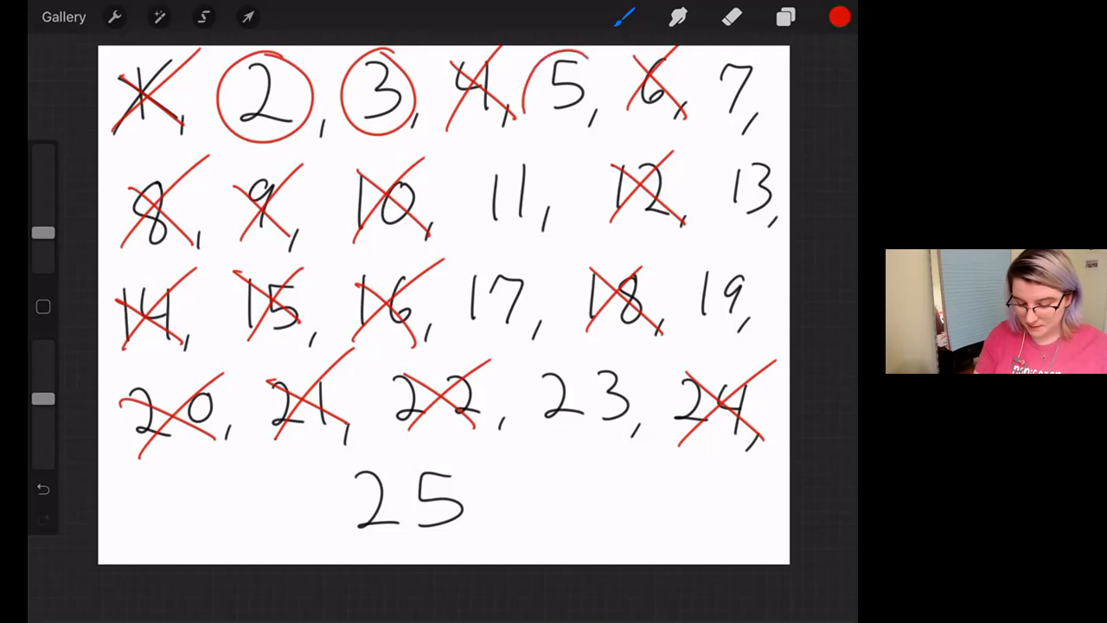
pyautogui.moveTo(536, 66); pyautogui.dragTo(605, 121)
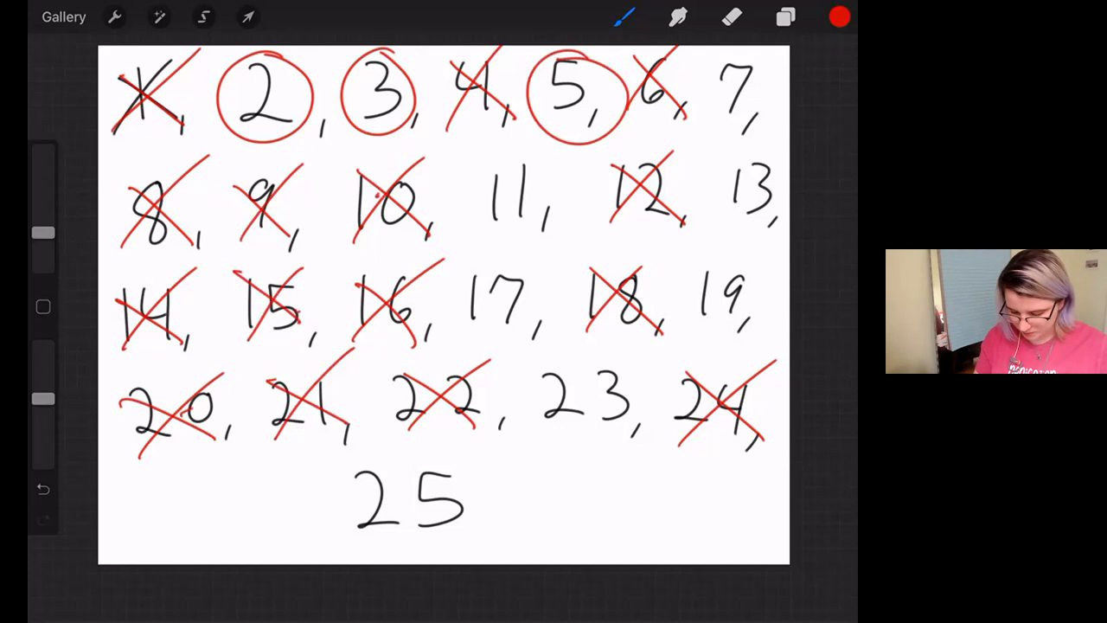
pyautogui.moveTo(363, 458); pyautogui.dragTo(498, 550)
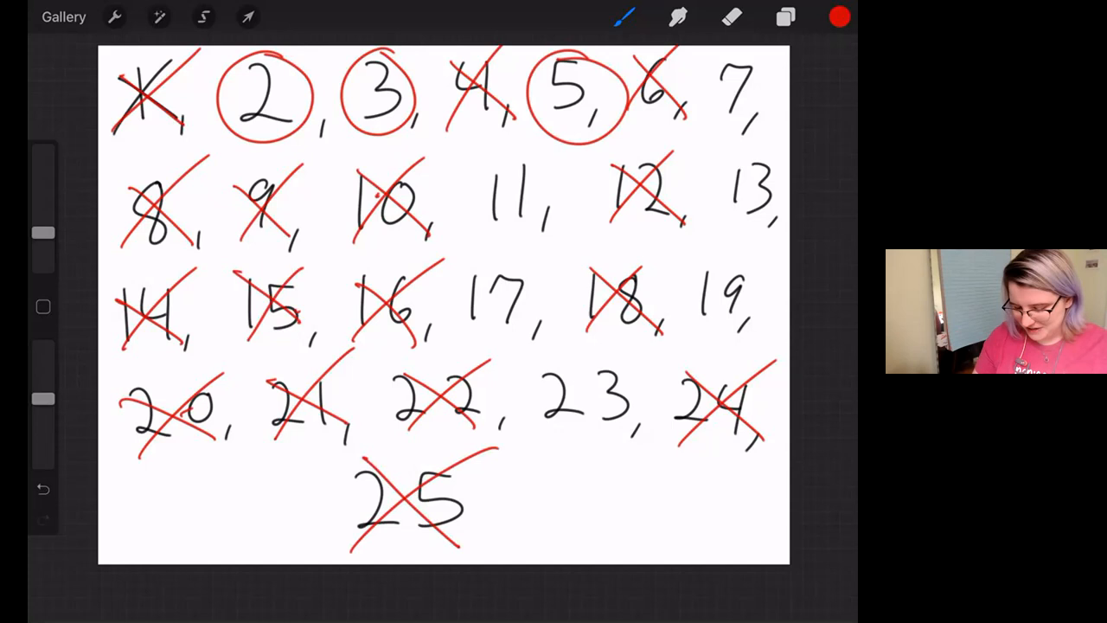
# - Circle the primes 7, 11, 13 and 17 in red
pyautogui.moveTo(709, 60); pyautogui.dragTo(778, 130)
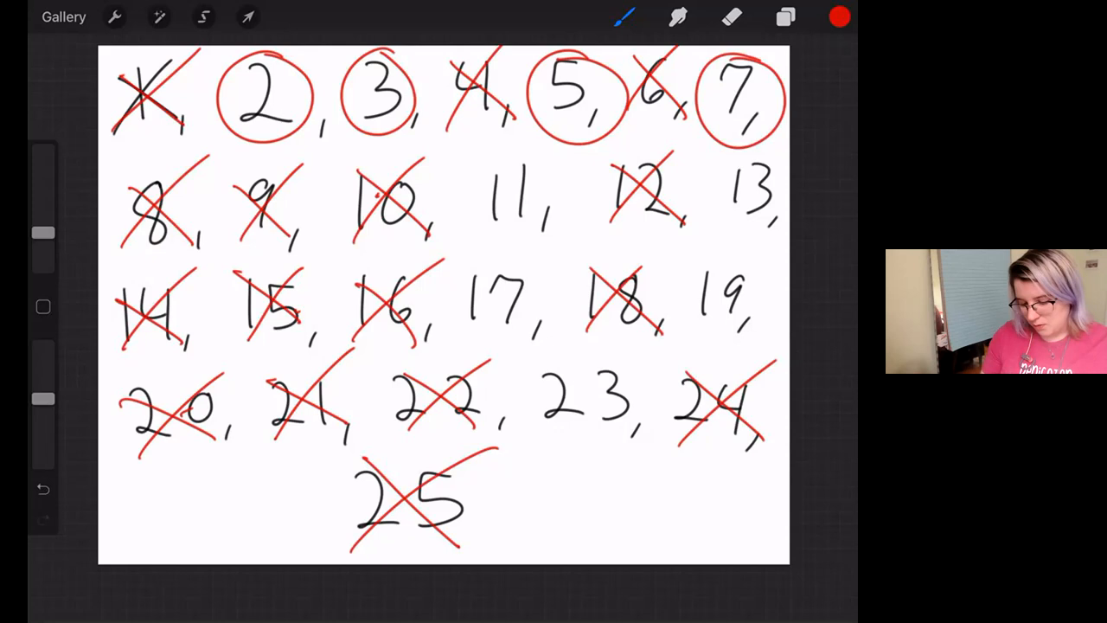
pyautogui.moveTo(484, 172); pyautogui.dragTo(553, 233)
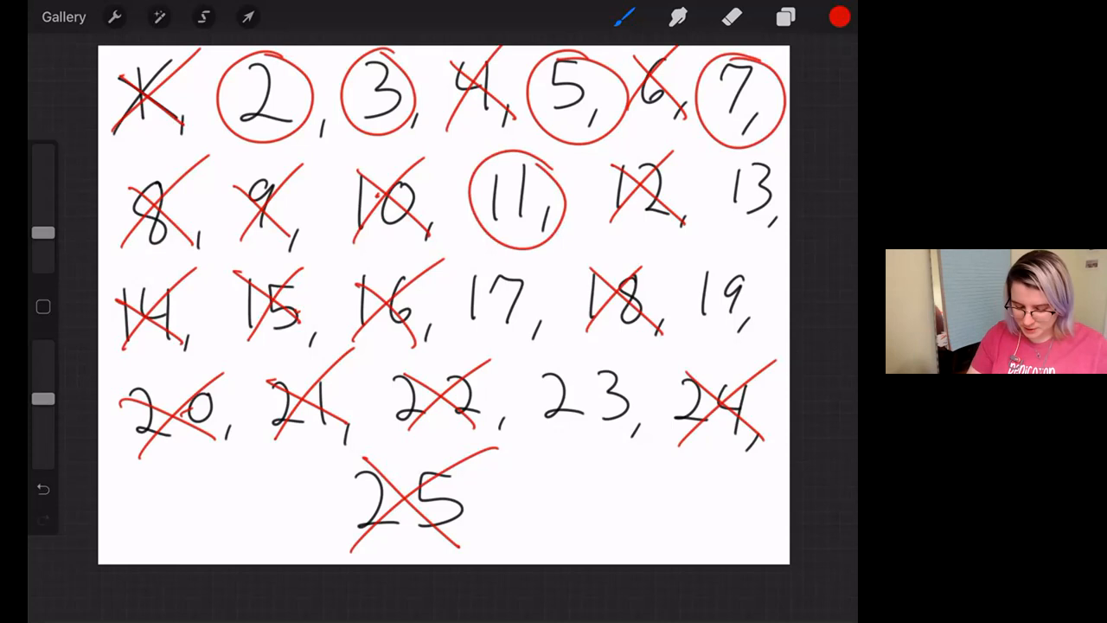
pyautogui.moveTo(717, 173); pyautogui.dragTo(787, 233)
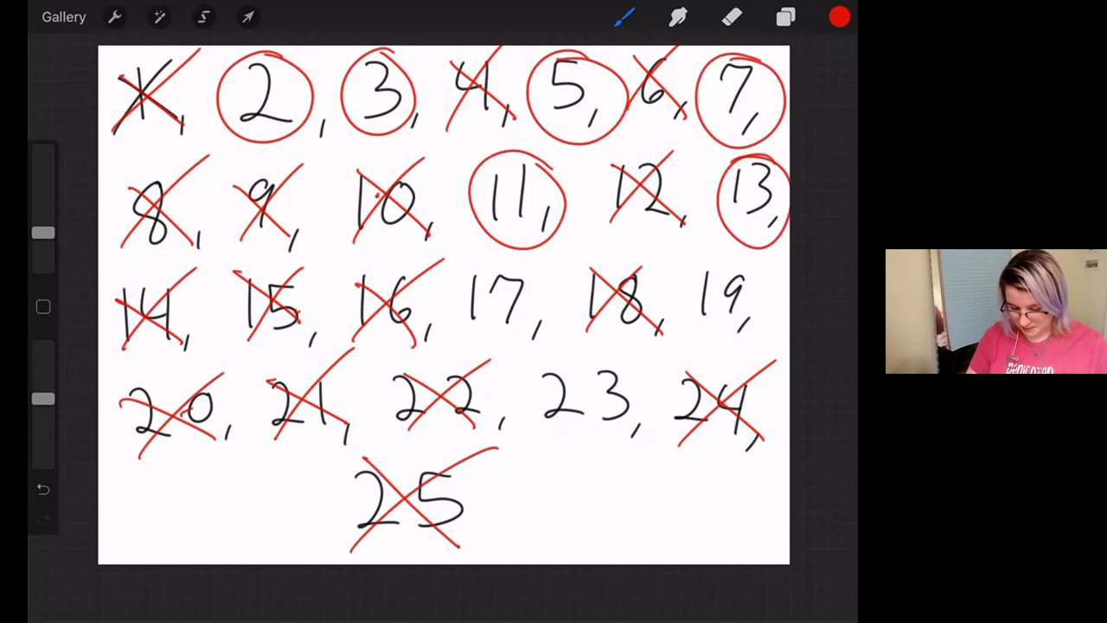
pyautogui.moveTo(467, 277); pyautogui.dragTo(536, 337)
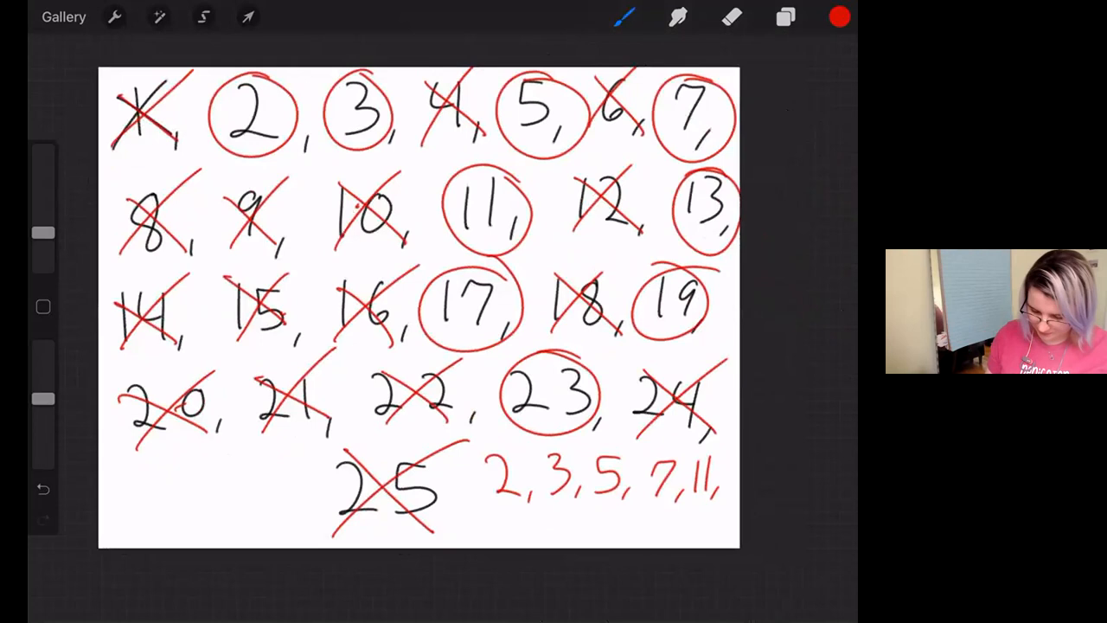
# - Write the prime list 2, 3, 5, 7, 11, 13, 17, 19, 23 beside 25
pyautogui.write('13, 17, 19, 2')
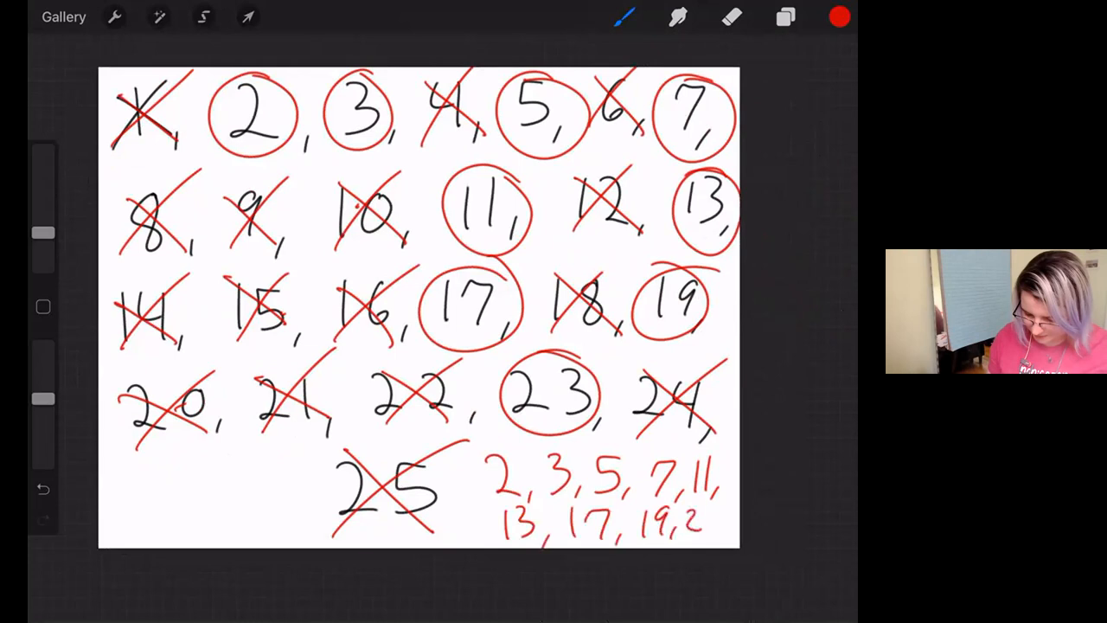
pyautogui.write('3')
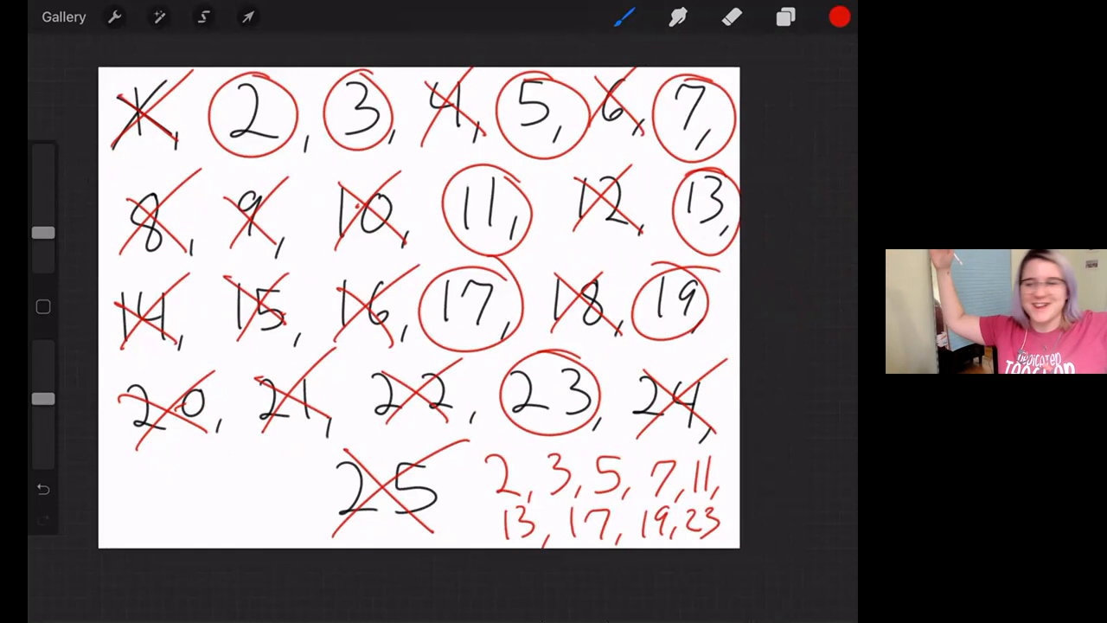